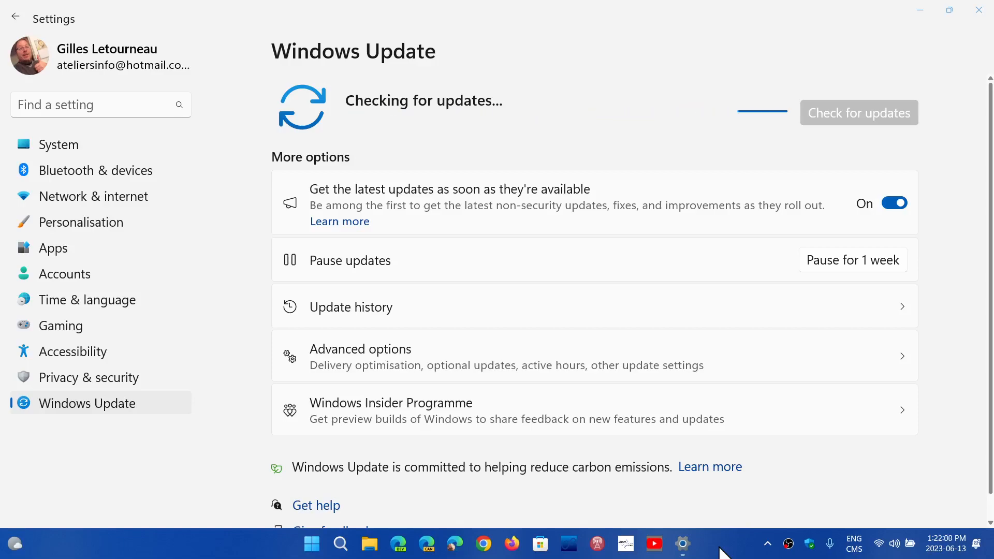
mouse_move(473, 308)
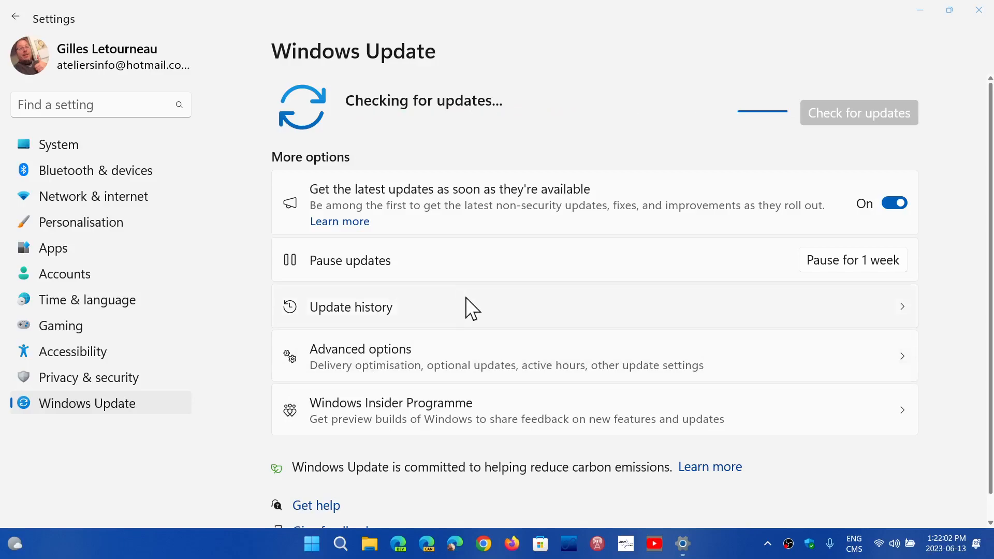
Check Update history for the June 2023 cumulative update, then go back to Windows Update.
left_click(351, 307)
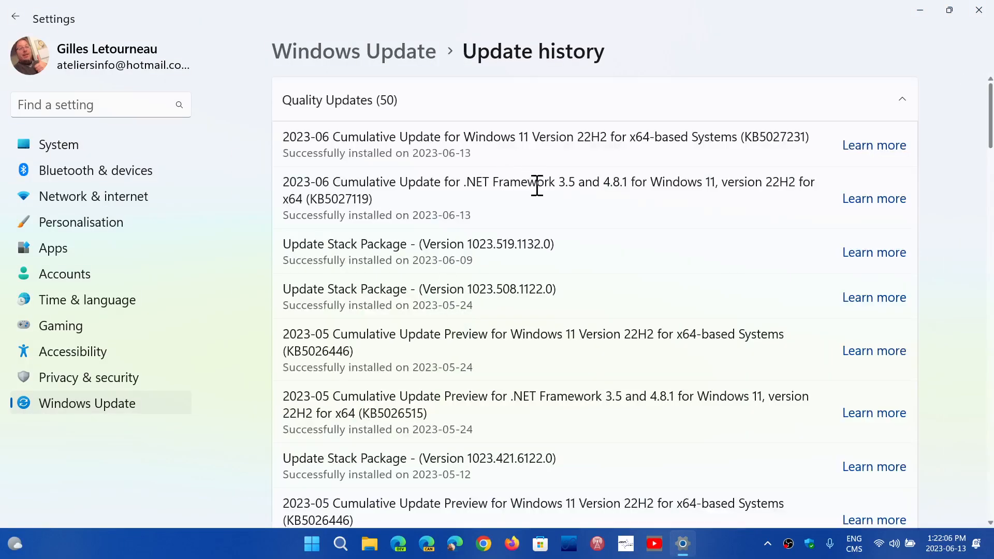
mouse_move(787, 161)
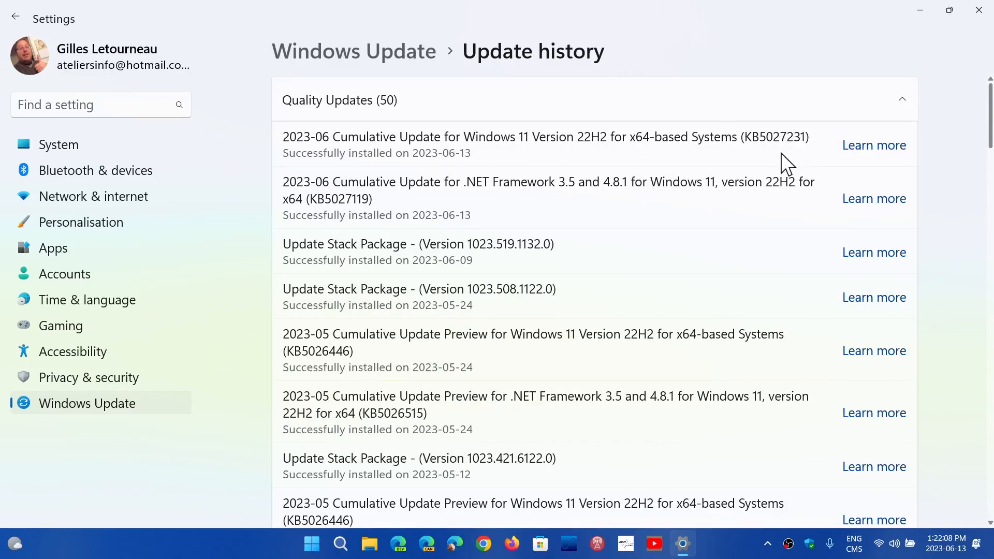
mouse_move(789, 149)
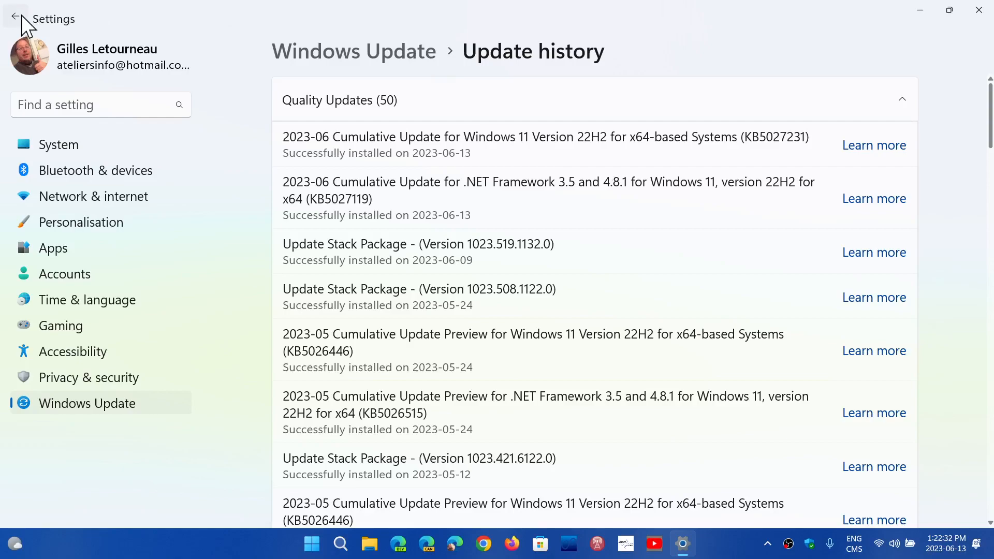
left_click(15, 17)
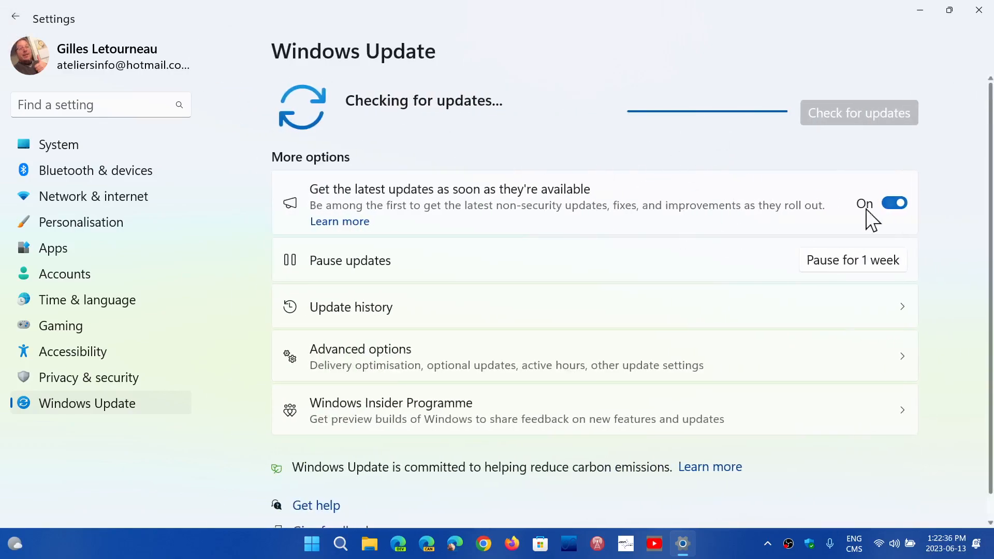
mouse_move(641, 301)
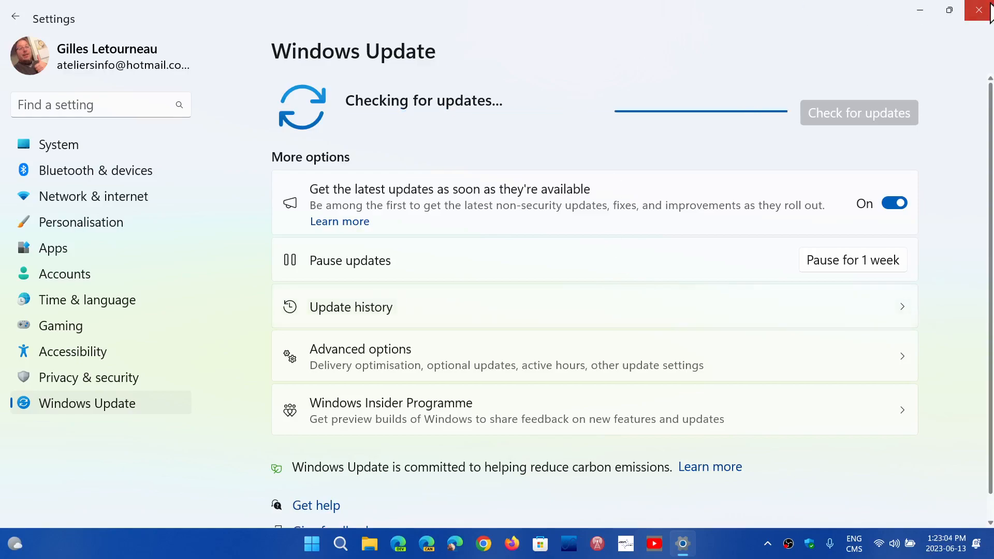
Close the Settings window to leave the desktop showing.
left_click(982, 11)
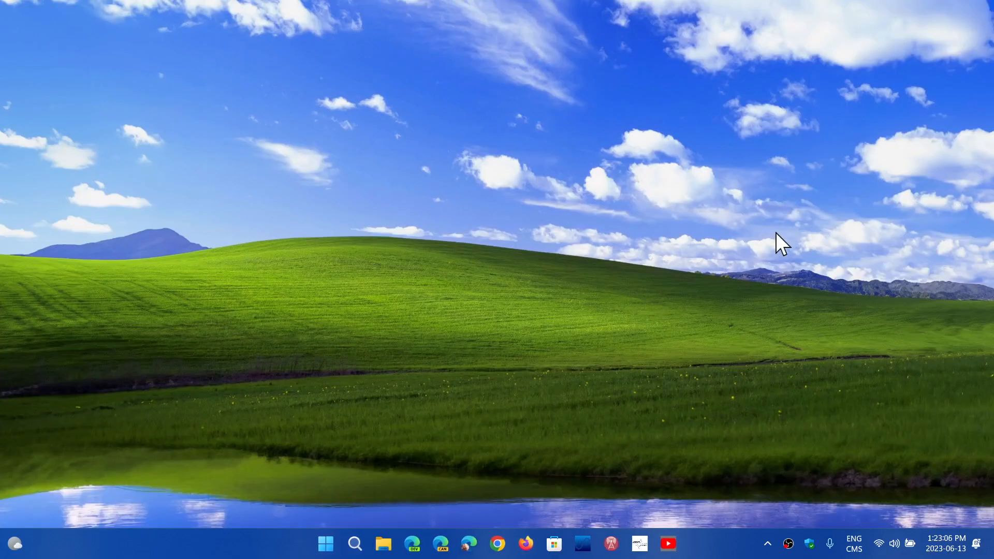